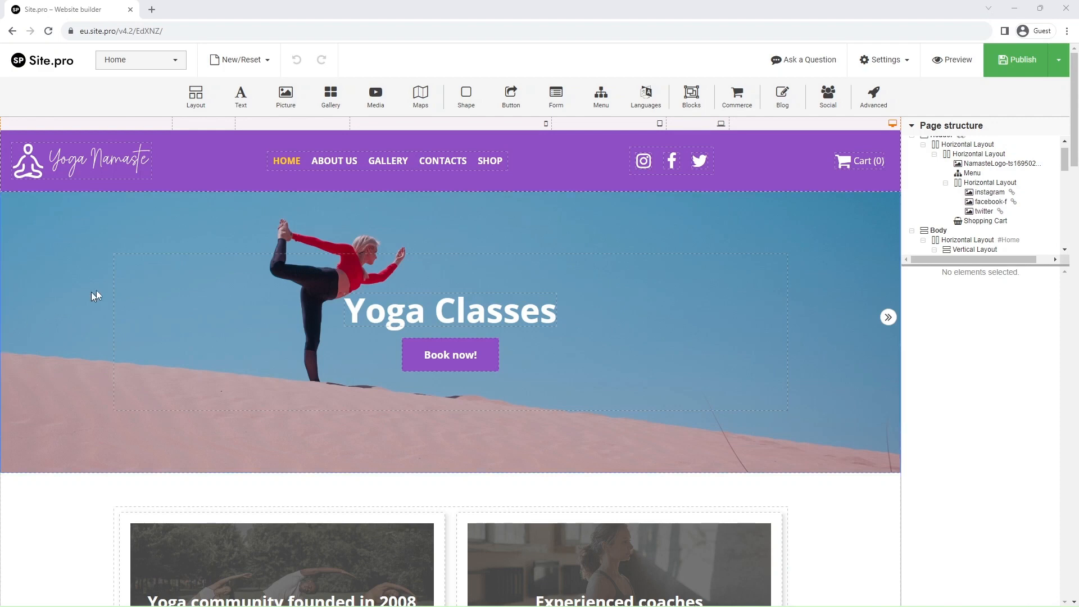
Select the header navigation menu and bring up its Edit Menu Items editor
click(388, 161)
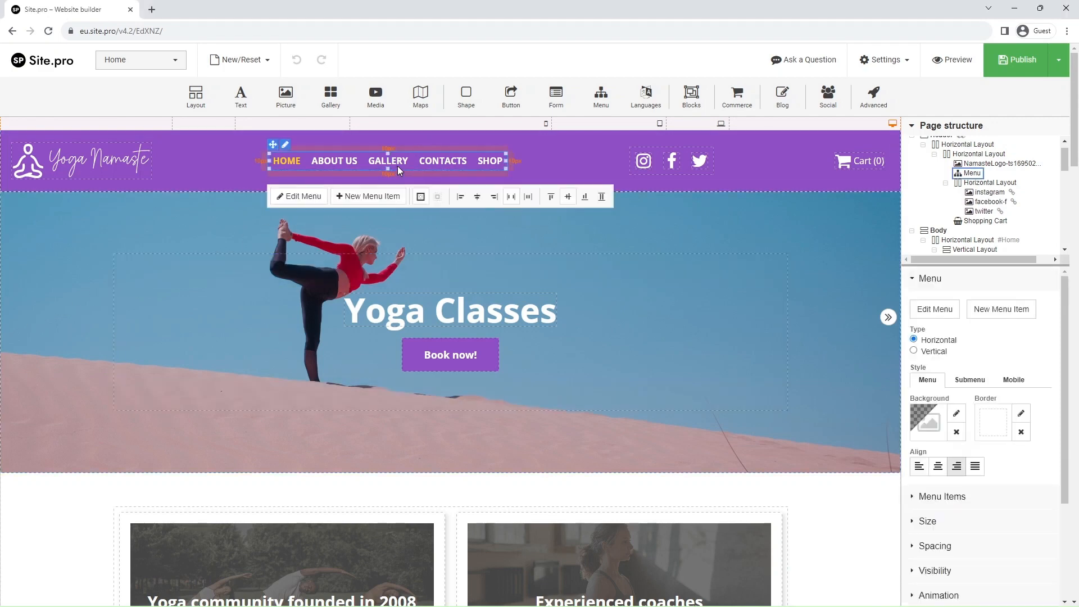
click(299, 196)
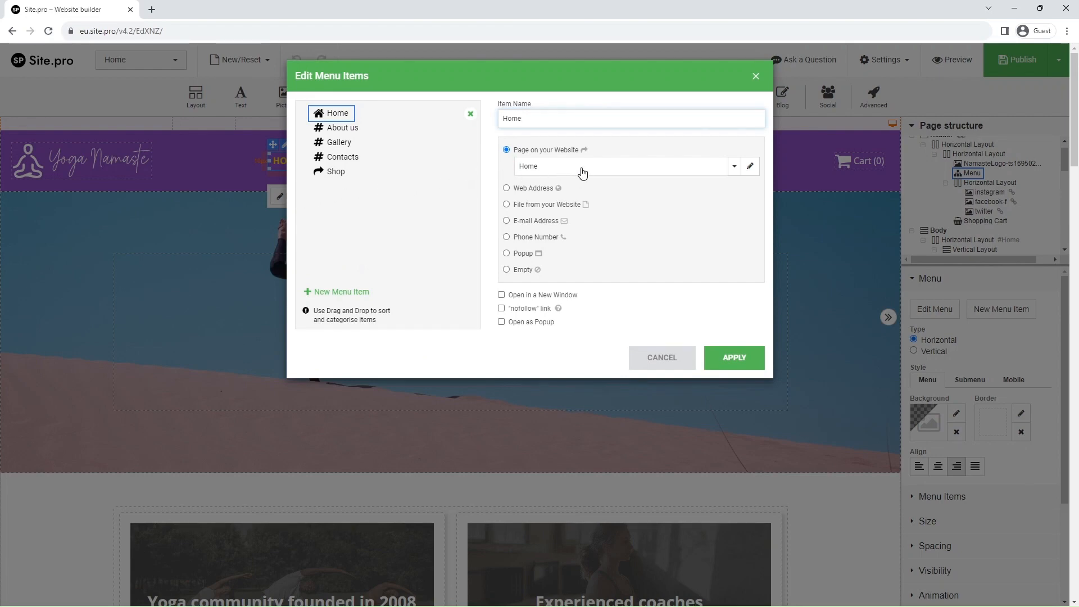
Show the Home item's link targets: site pages and #About, #Gallery, #Contacts anchors
click(734, 167)
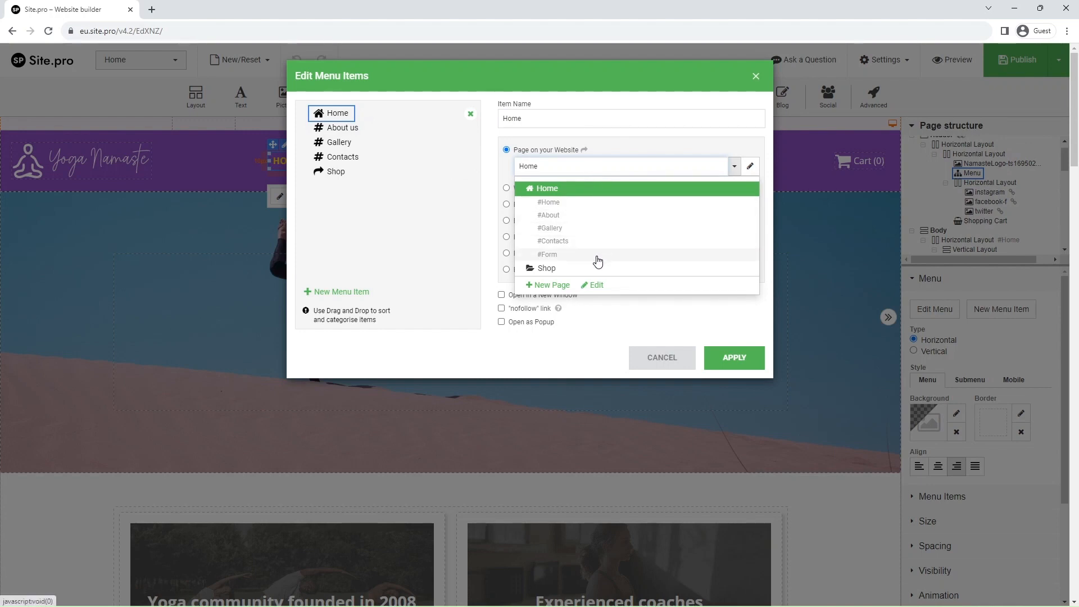
mouse_move(596, 201)
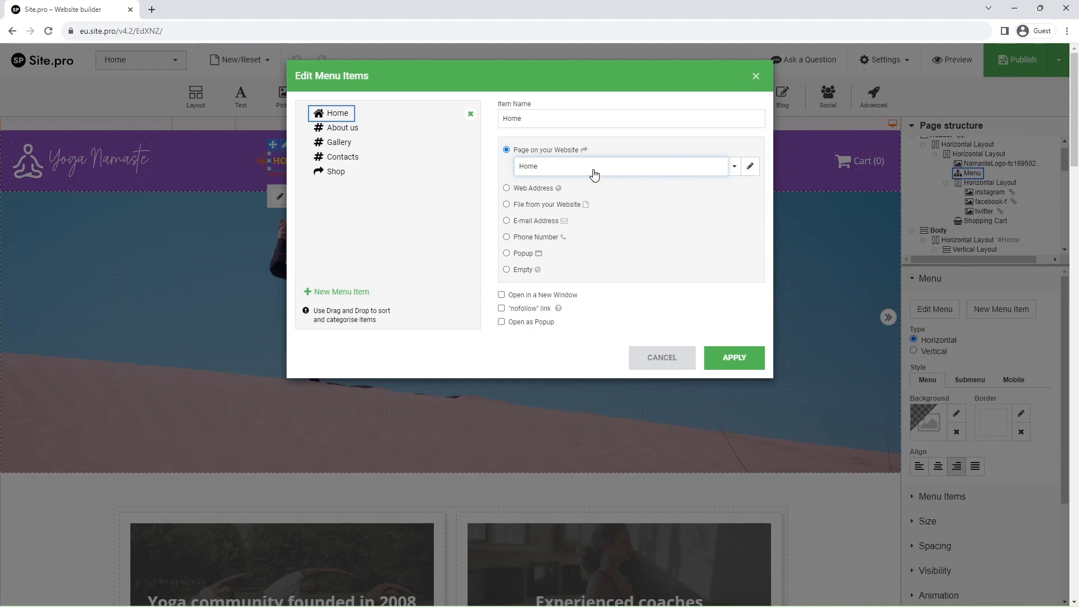
mouse_move(596, 226)
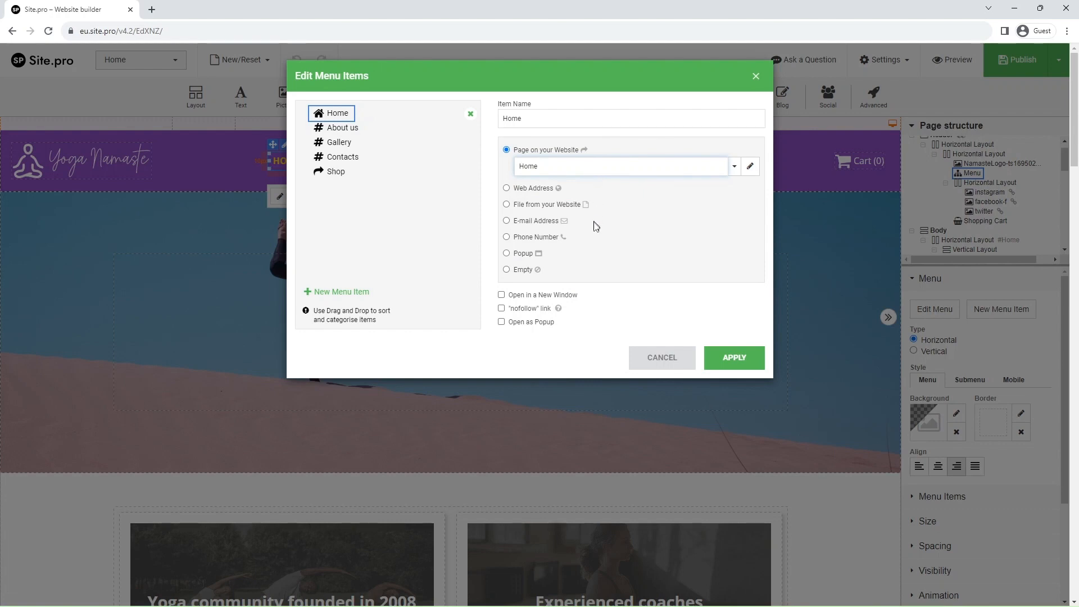
mouse_move(504, 290)
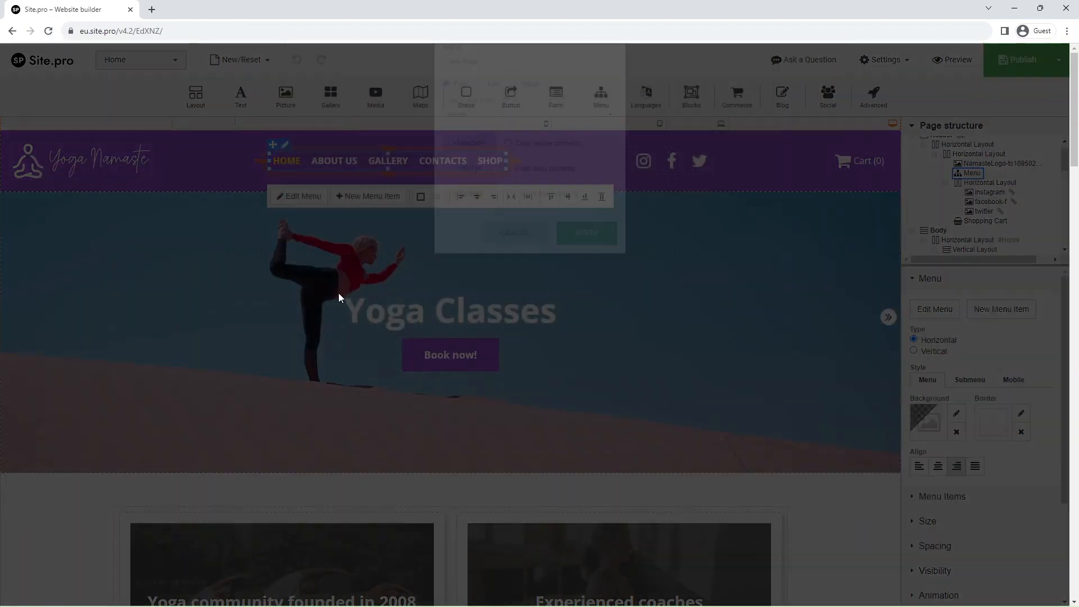
Add menu item New Page copying Home's layout with body contents cleared, and apply
click(368, 196)
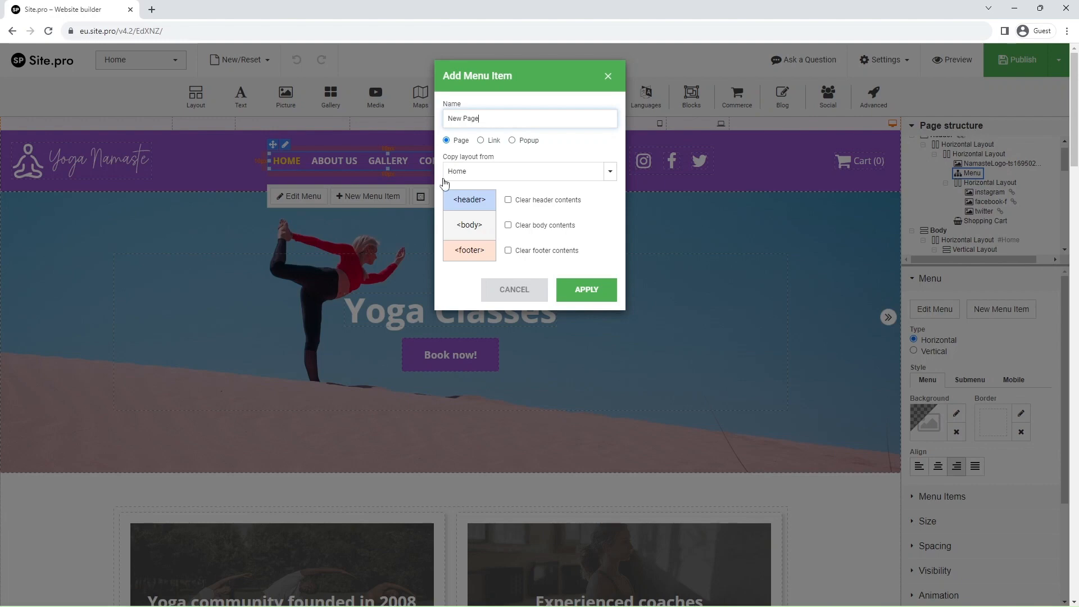
mouse_move(542, 171)
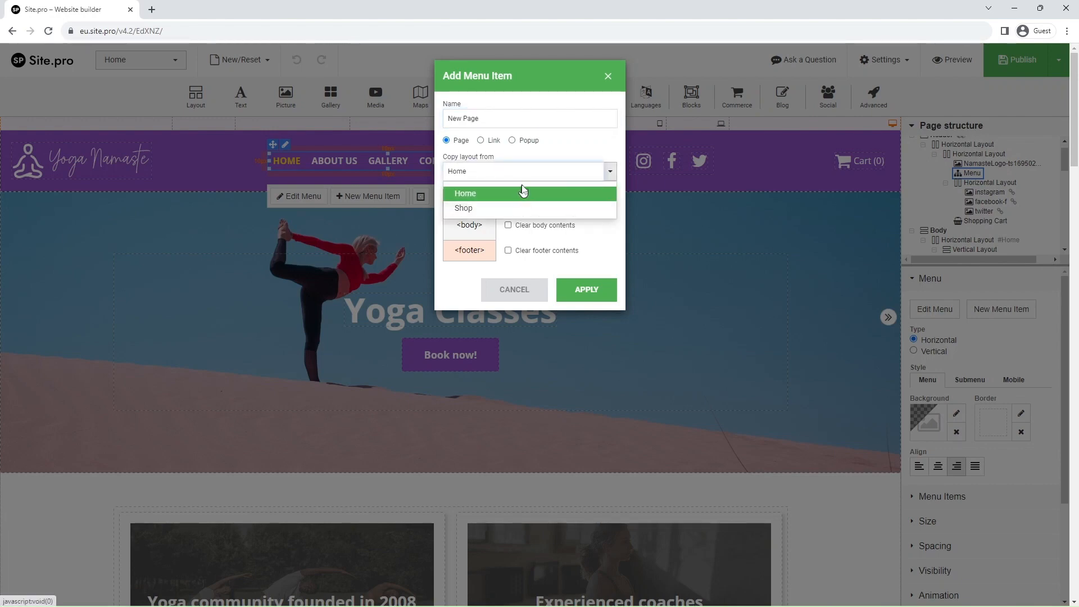
click(464, 194)
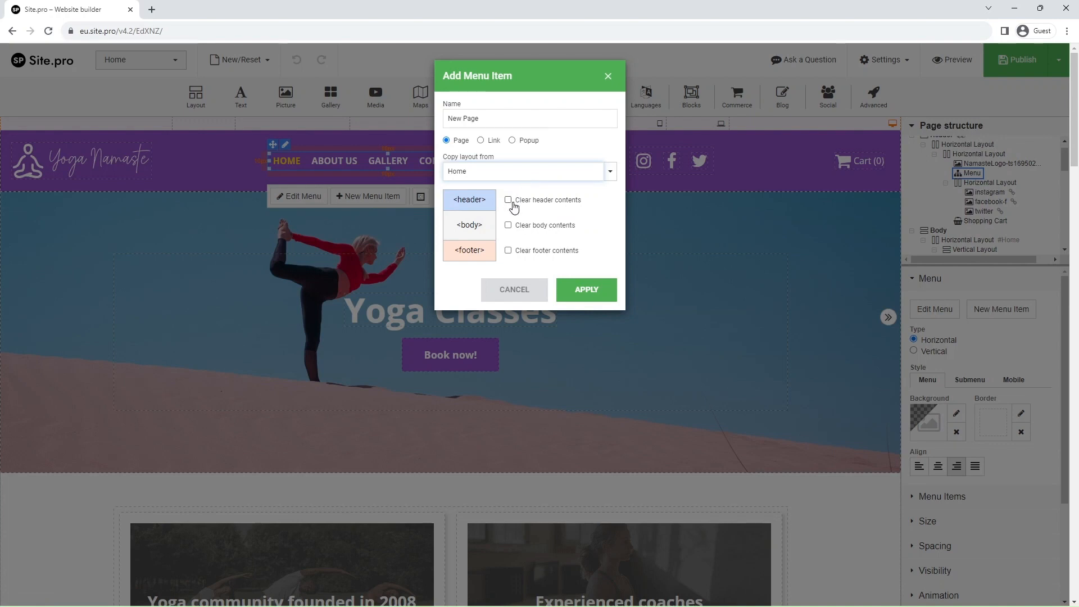
click(508, 225)
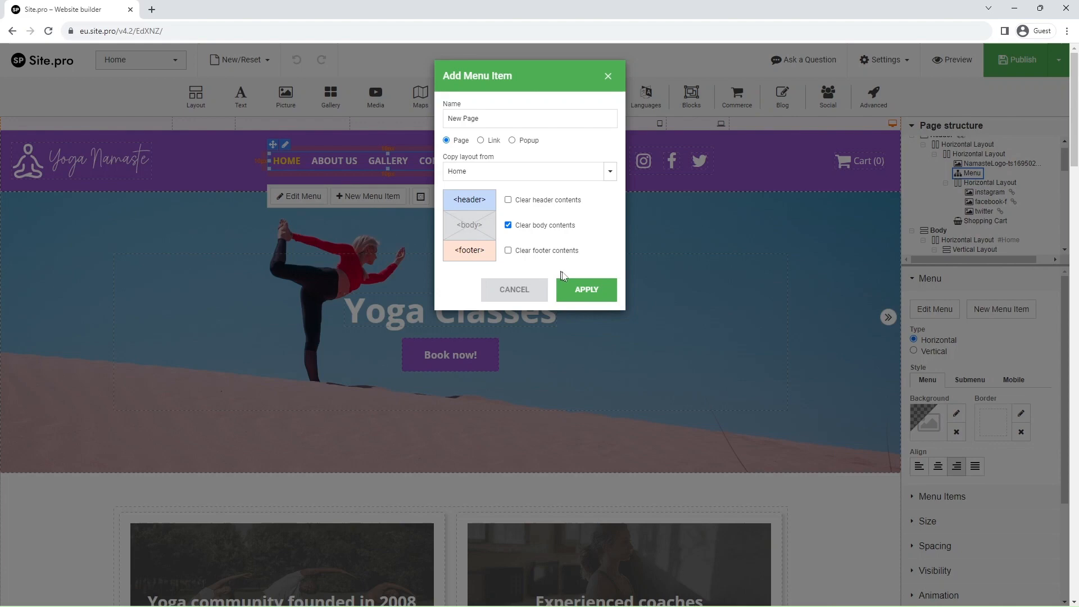
click(586, 289)
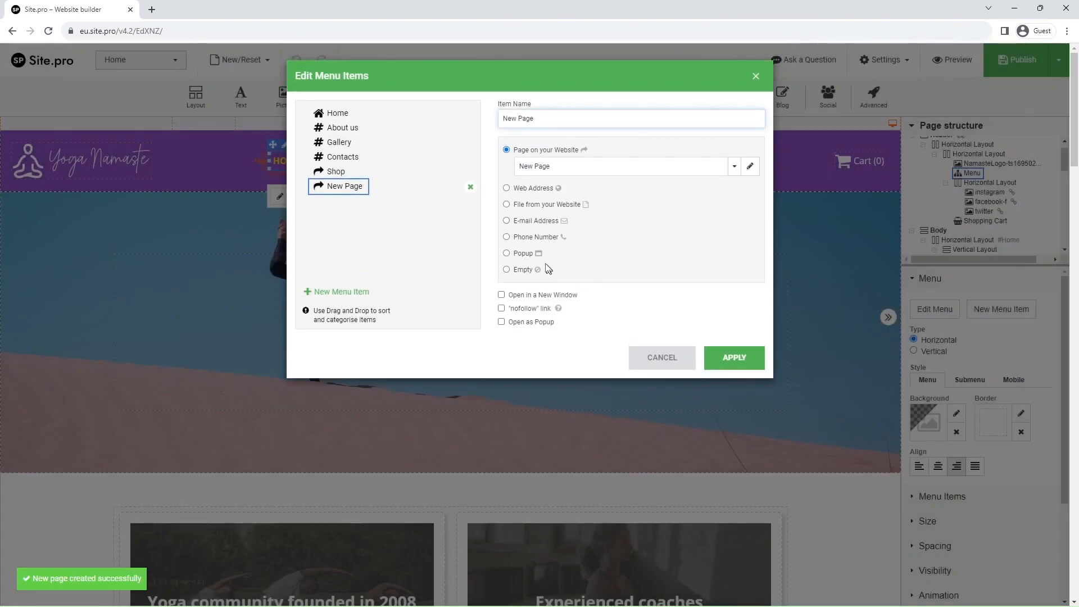
Select the nested New Page item's name for renaming to Example Page
double_click(510, 118)
text(Exampl)
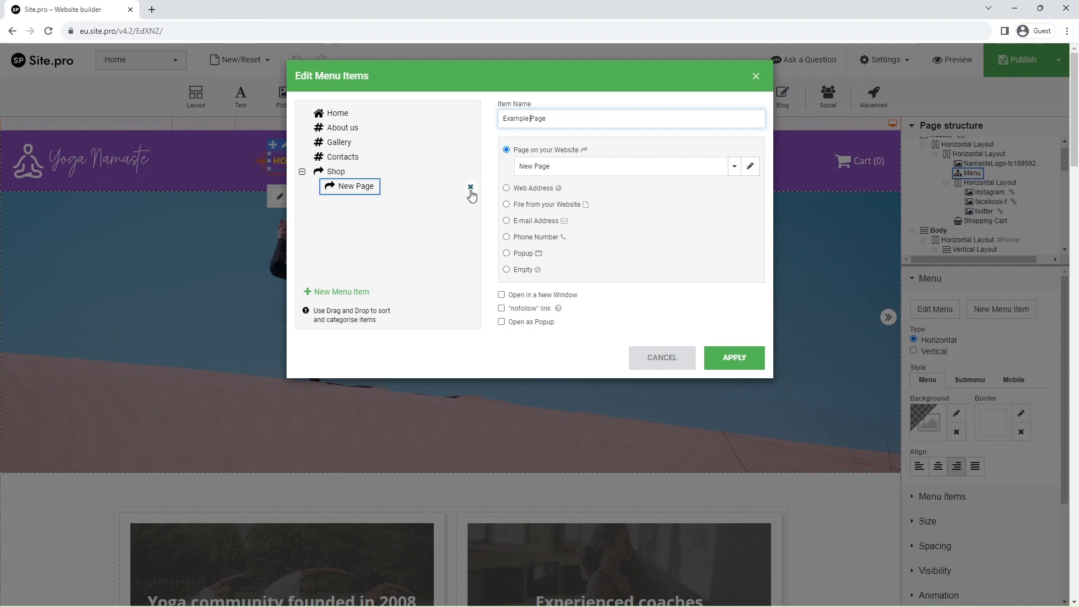
Remove the New Page submenu item together with its linked page and apply the changes
click(470, 187)
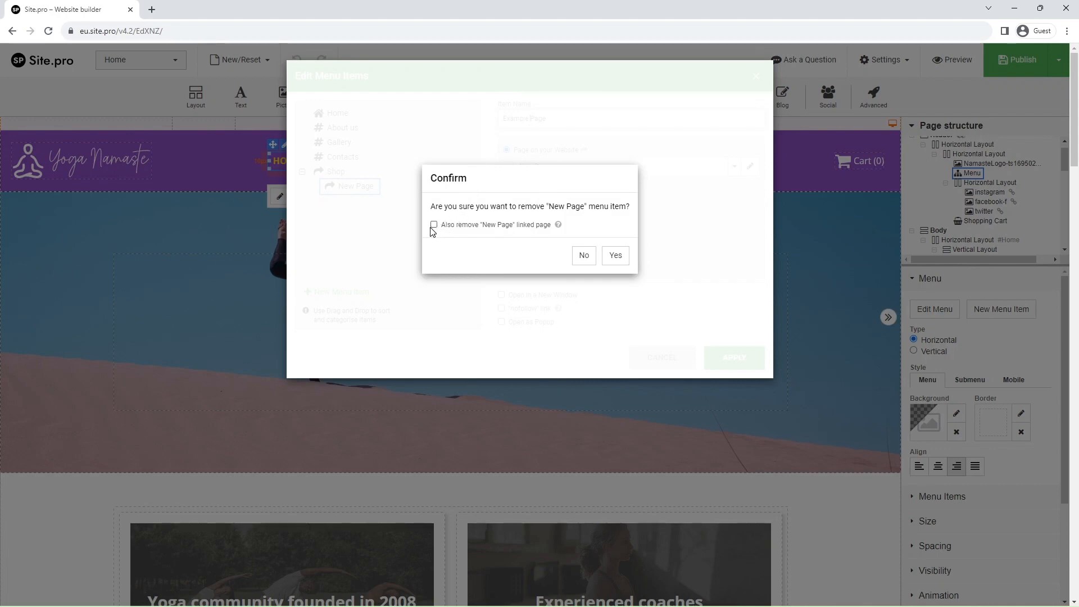
click(434, 225)
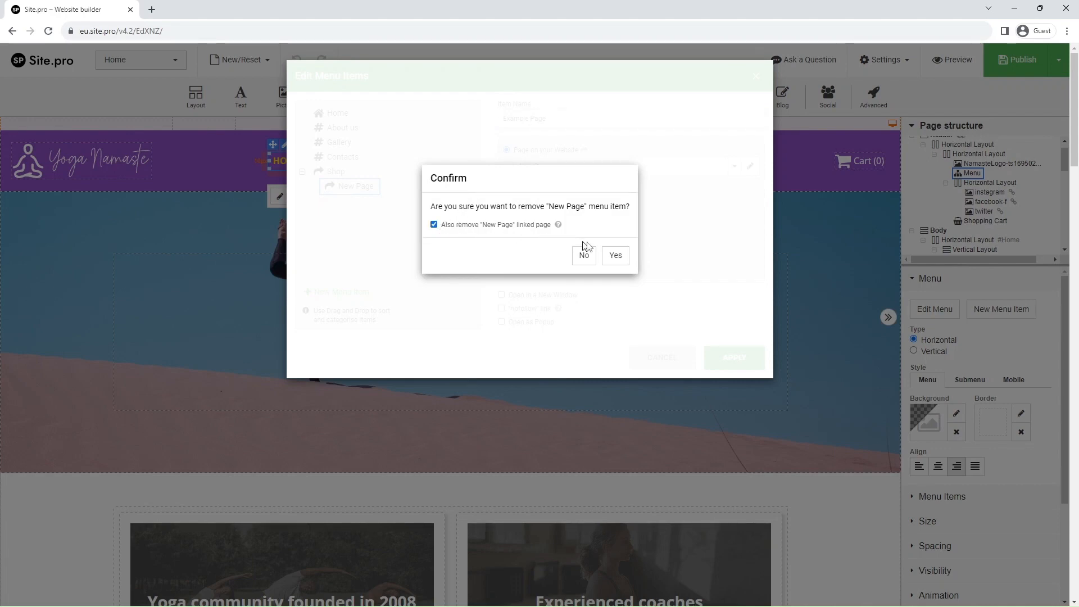
click(583, 255)
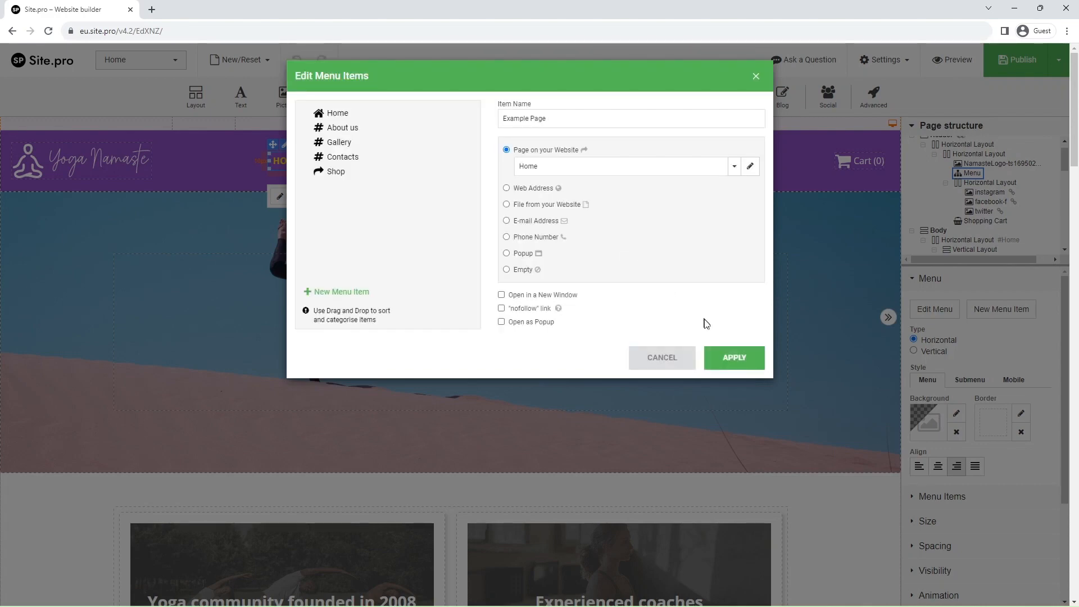
click(733, 357)
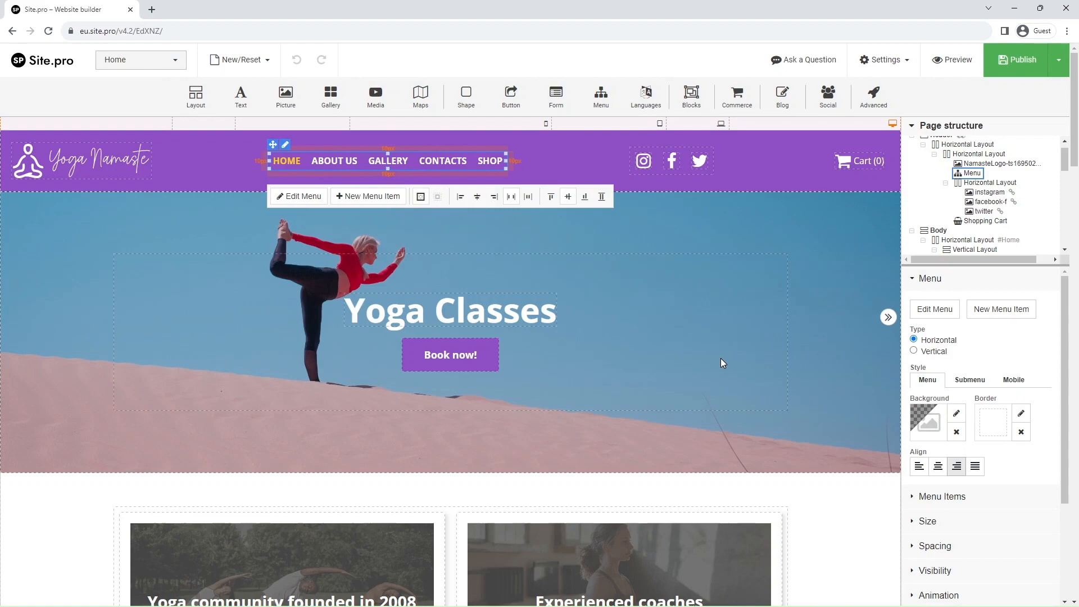
mouse_move(685, 420)
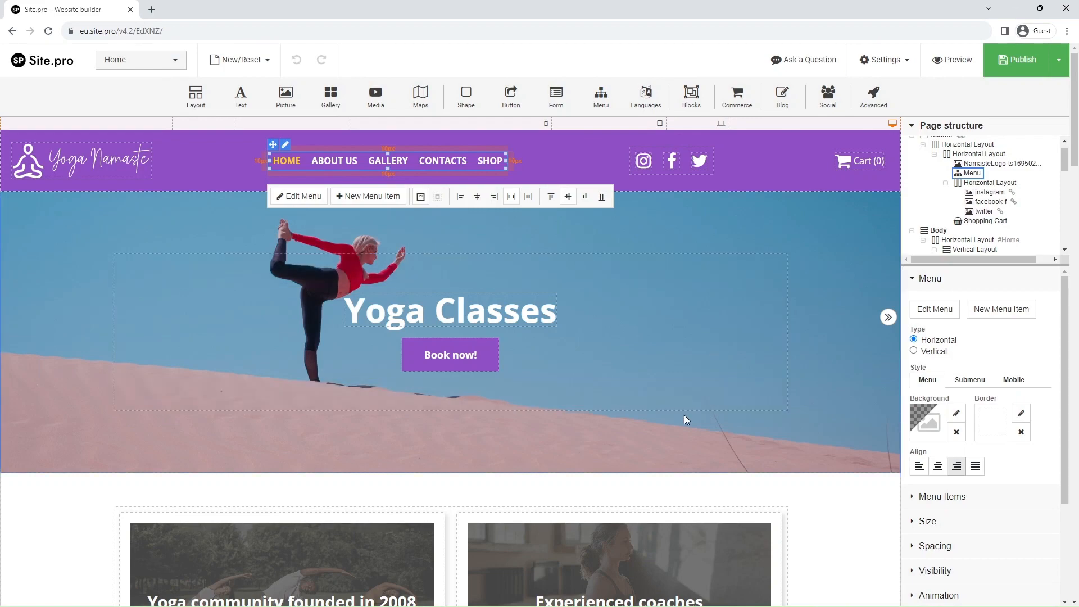